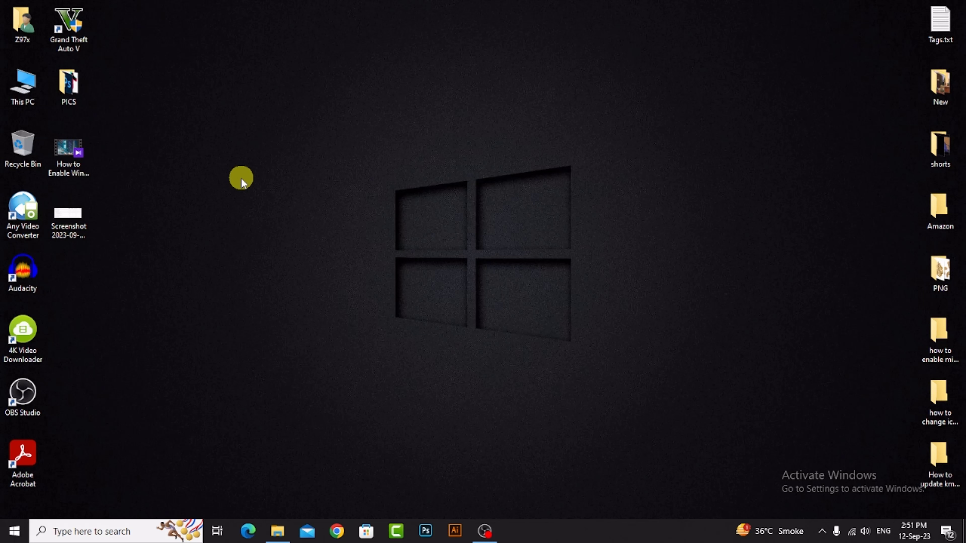
{"action": "mouse_move", "coordinate": [140, 515]}
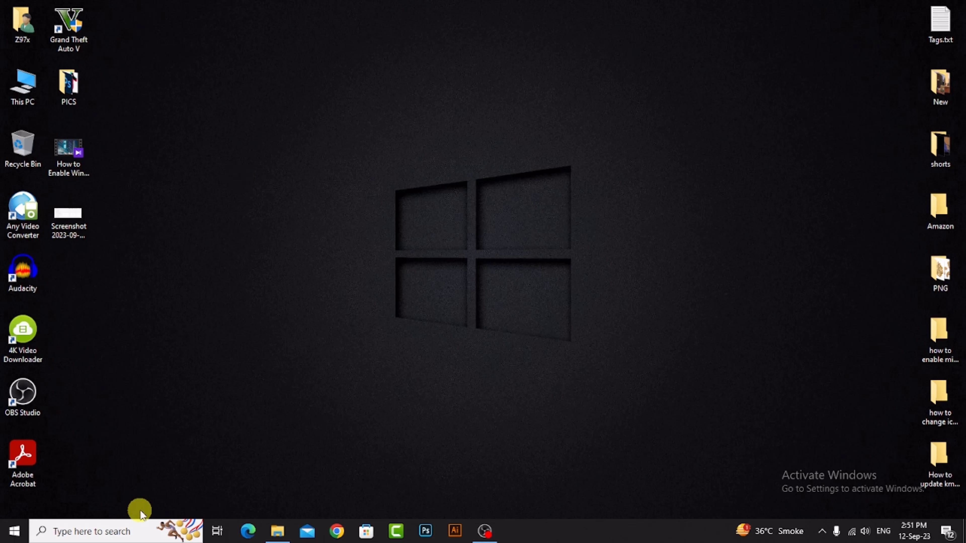
Bring up Windows Search from the taskbar to find KMPlayer.
{"action": "left_click", "coordinate": [92, 532]}
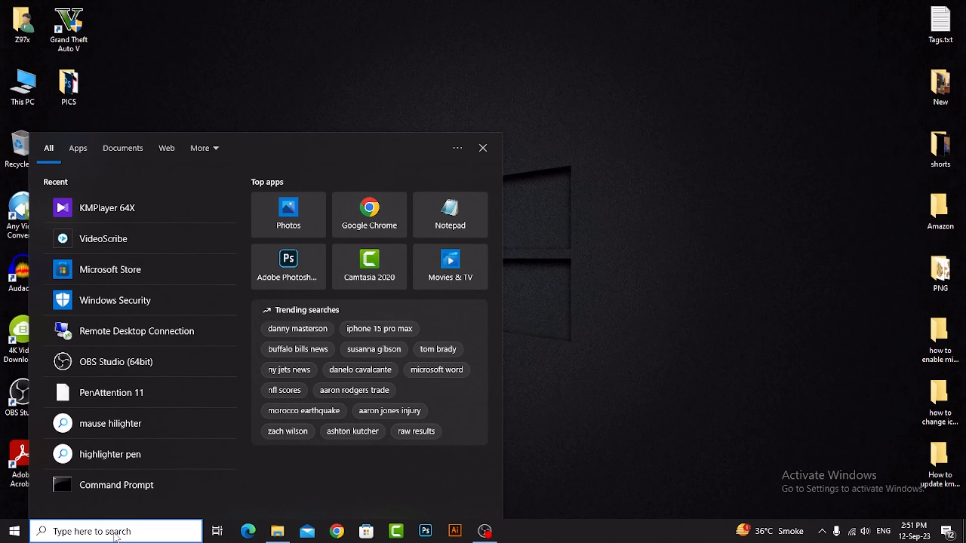
Launch KMPlayer via search for 'kmpla' and start the update to 2023.8.25.12.
{"action": "type", "text": "kmpla"}
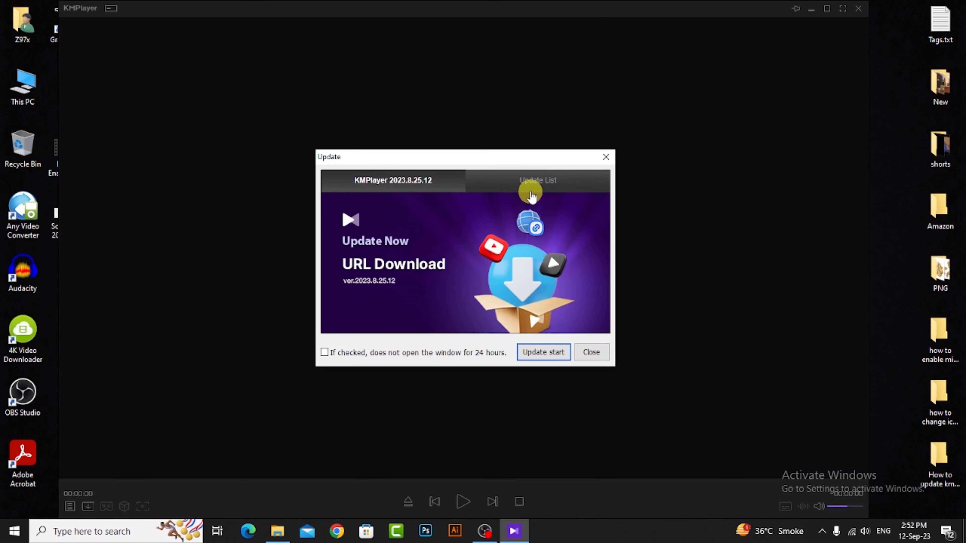
{"action": "mouse_move", "coordinate": [248, 183]}
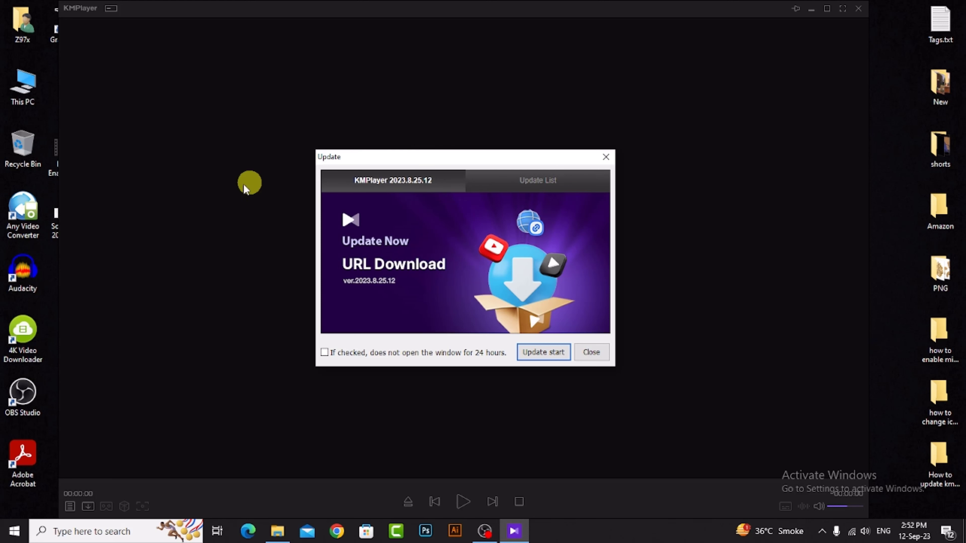
{"action": "mouse_move", "coordinate": [471, 374]}
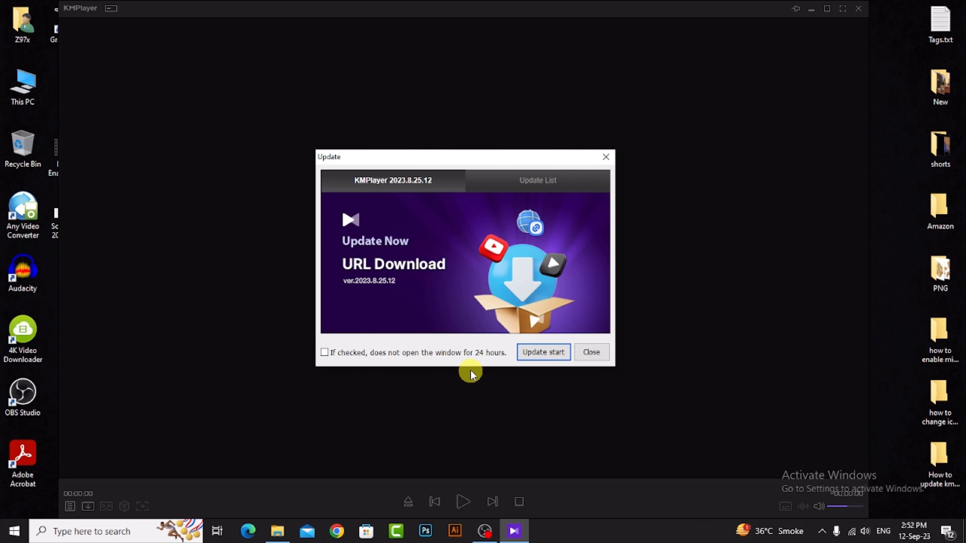
{"action": "mouse_move", "coordinate": [543, 352]}
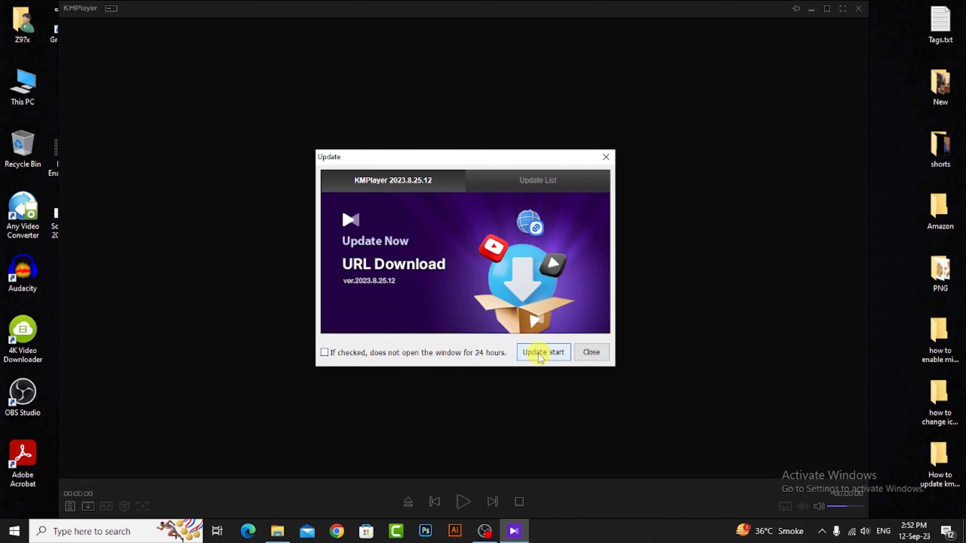
{"action": "mouse_move", "coordinate": [505, 364]}
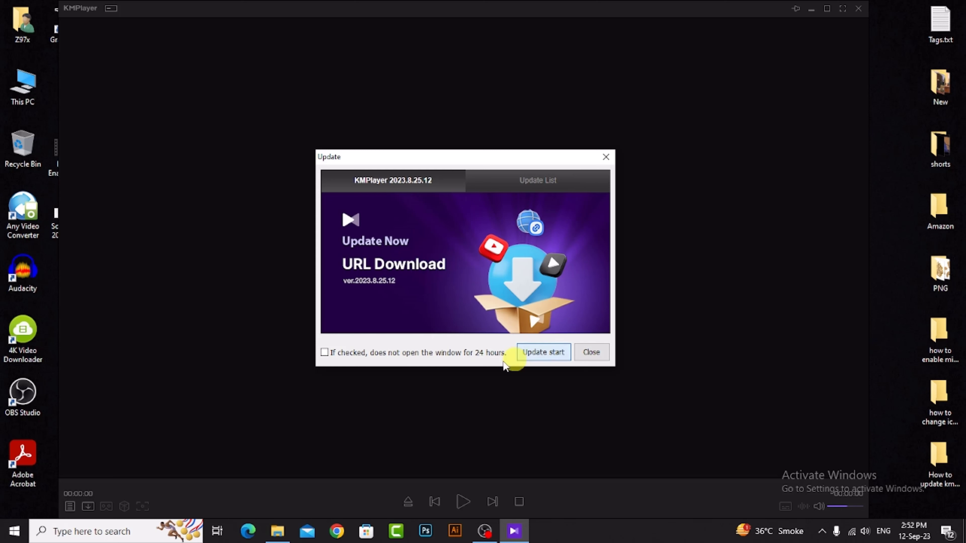
{"action": "left_click", "coordinate": [542, 352]}
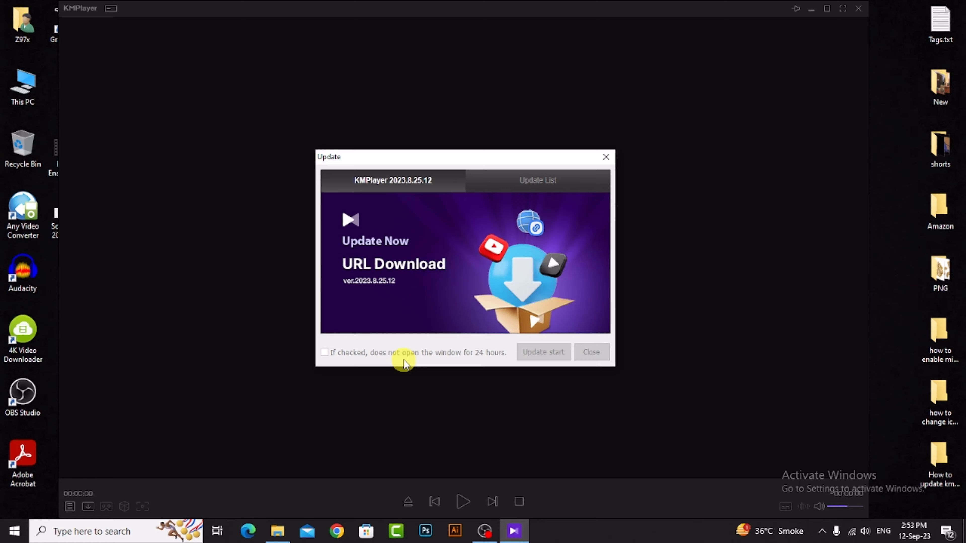
{"action": "left_click", "coordinate": [589, 352]}
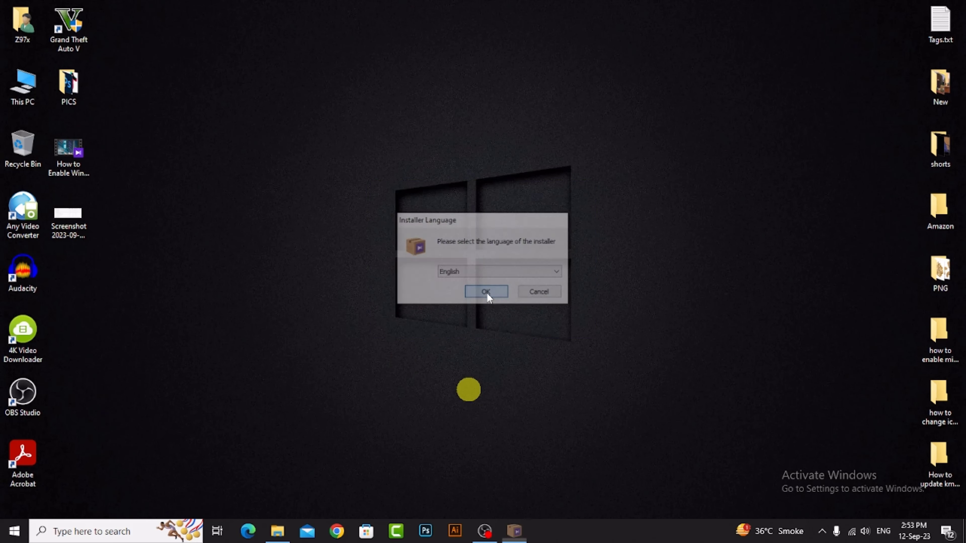
Run the installer in English with the default folder and finish with Run KMPlayer 64X checked.
{"action": "left_click", "coordinate": [486, 292]}
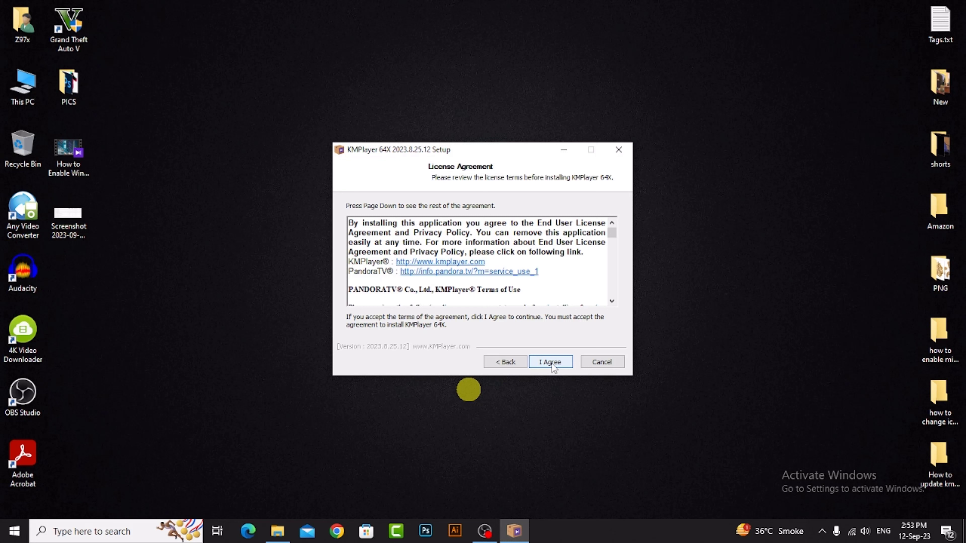
{"action": "left_click", "coordinate": [549, 362]}
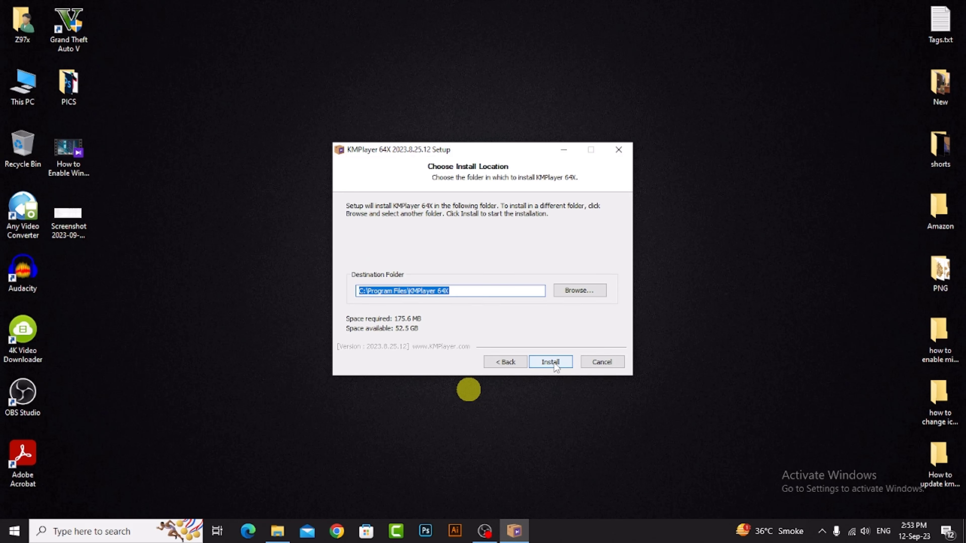
{"action": "left_click", "coordinate": [550, 361]}
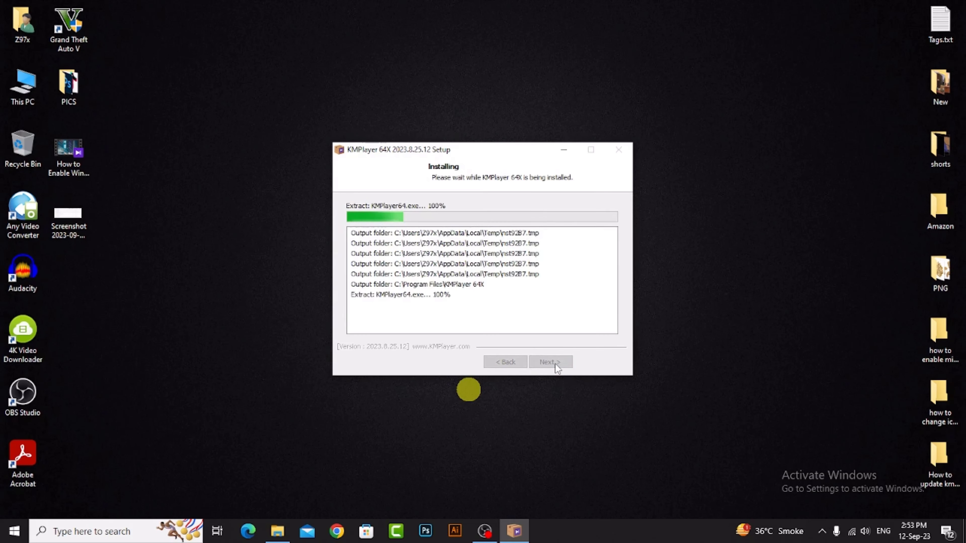
{"action": "left_click", "coordinate": [549, 361]}
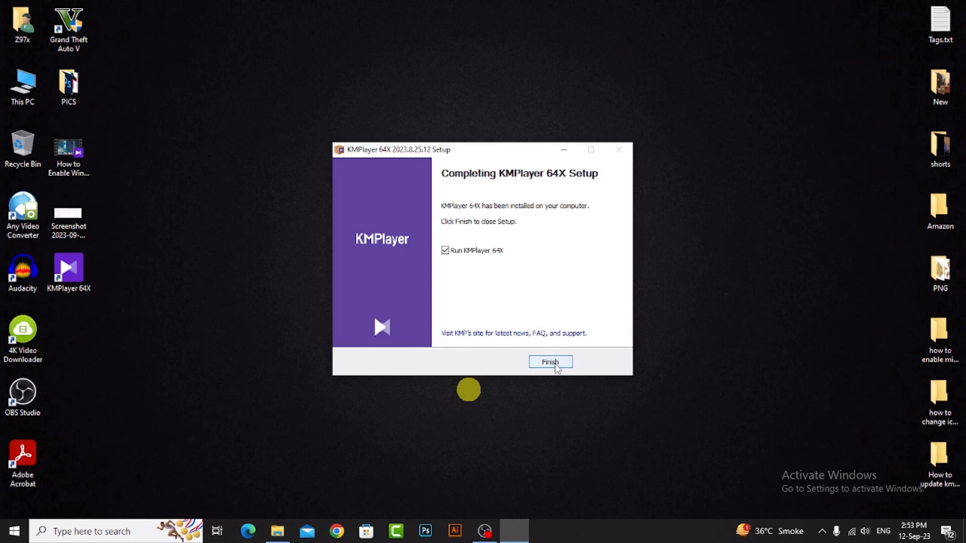
{"action": "left_click", "coordinate": [550, 362]}
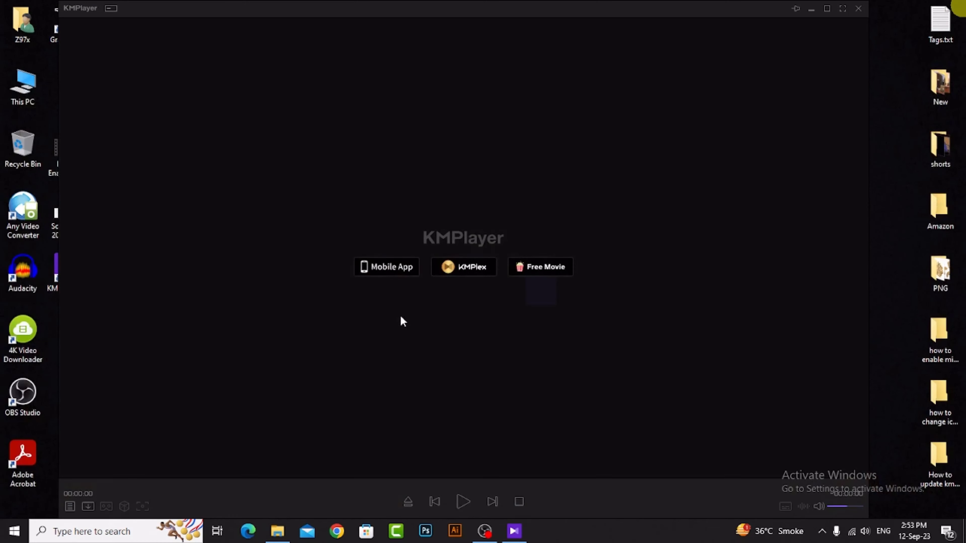
{"action": "mouse_move", "coordinate": [351, 330]}
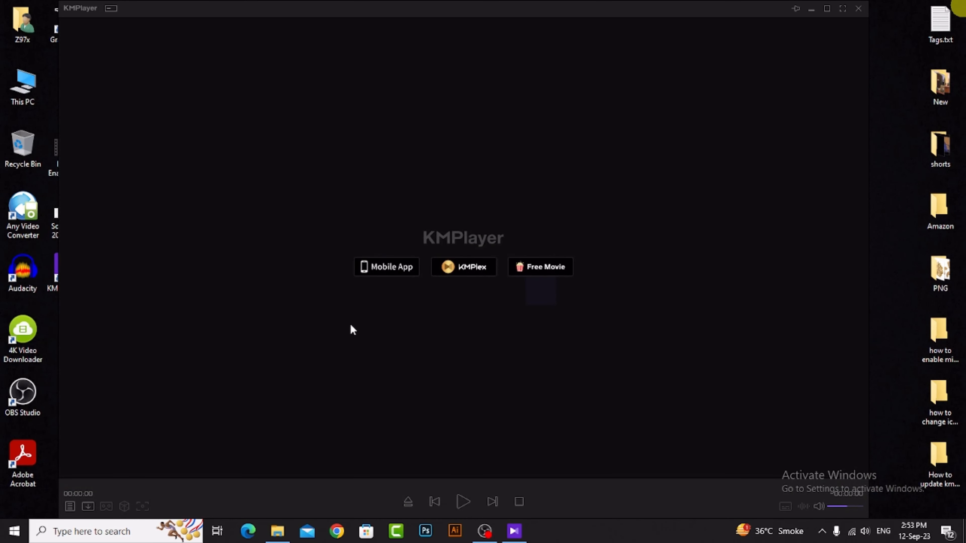
{"action": "mouse_move", "coordinate": [178, 314]}
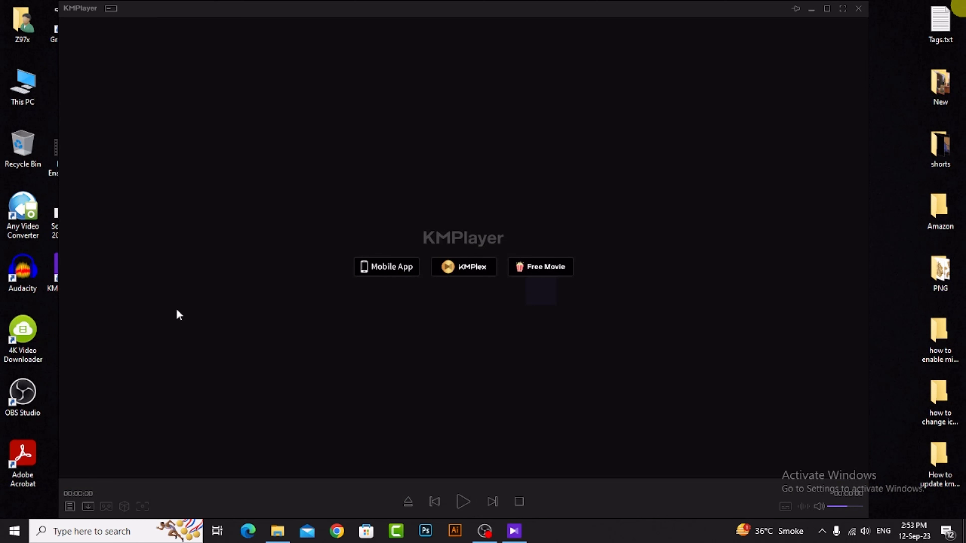
{"action": "mouse_move", "coordinate": [155, 178]}
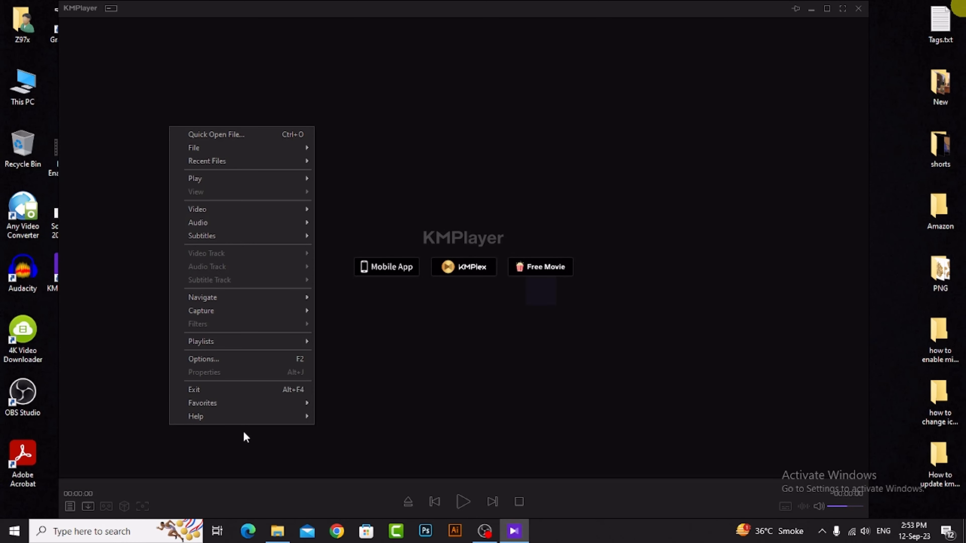
Check version 2023.8.25.12 in Help > About and close the dialog.
{"action": "left_click", "coordinate": [196, 416]}
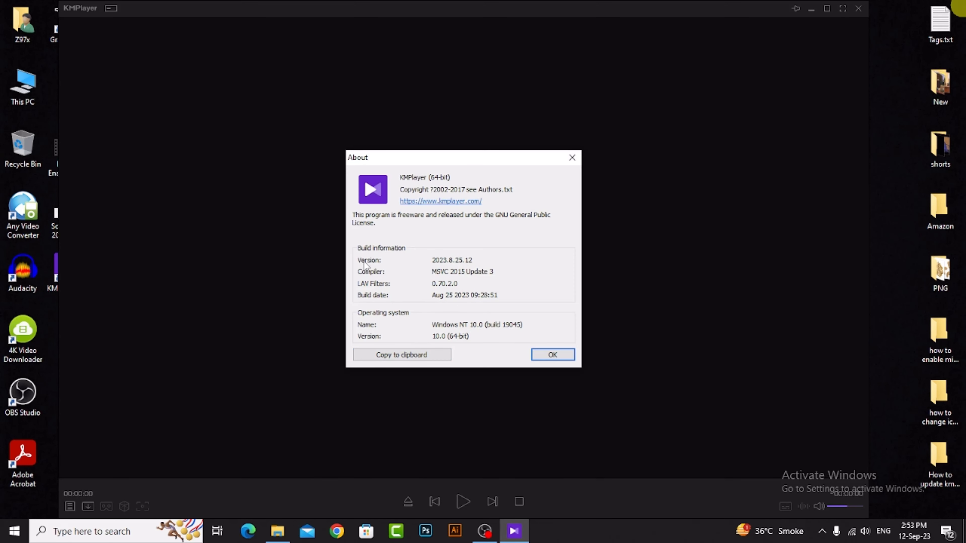
{"action": "mouse_move", "coordinate": [383, 269]}
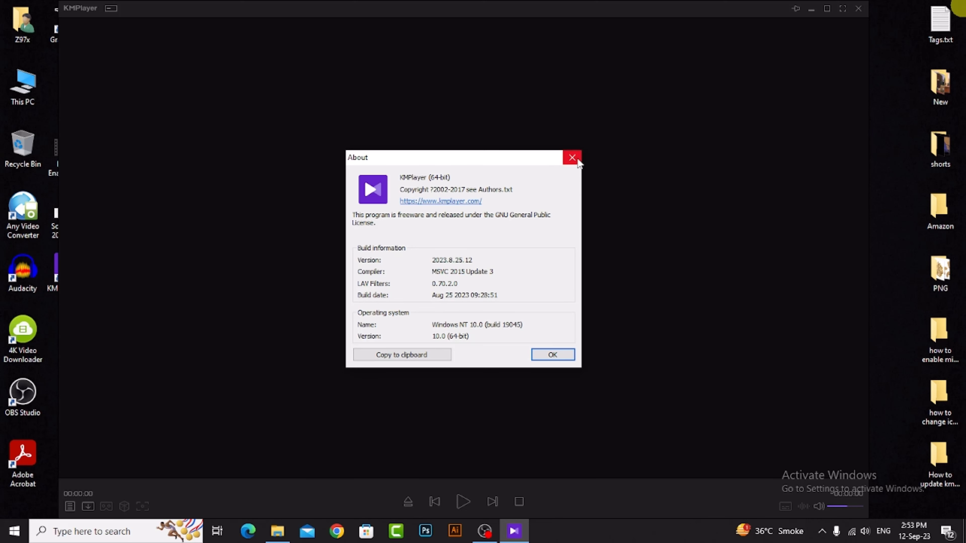
{"action": "left_click", "coordinate": [571, 158]}
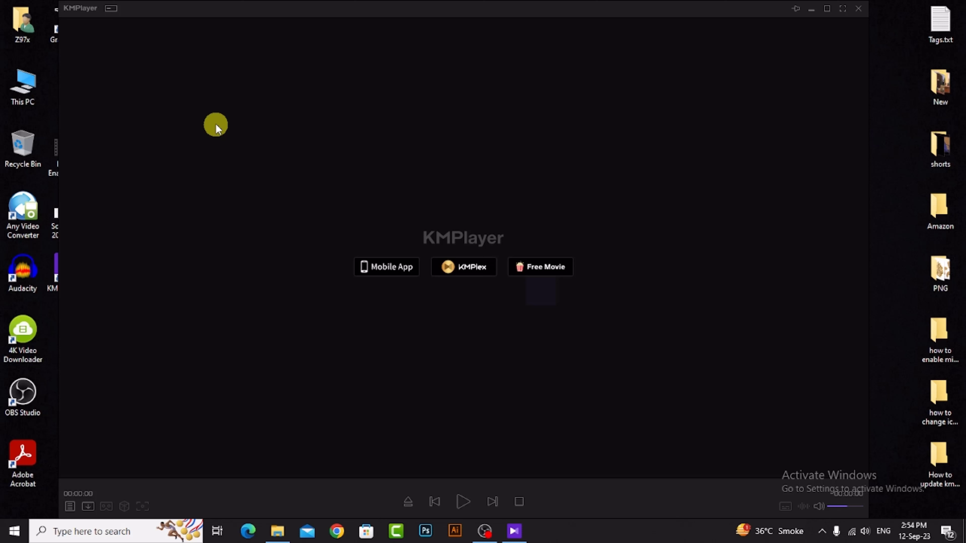
{"action": "right_click", "coordinate": [215, 126]}
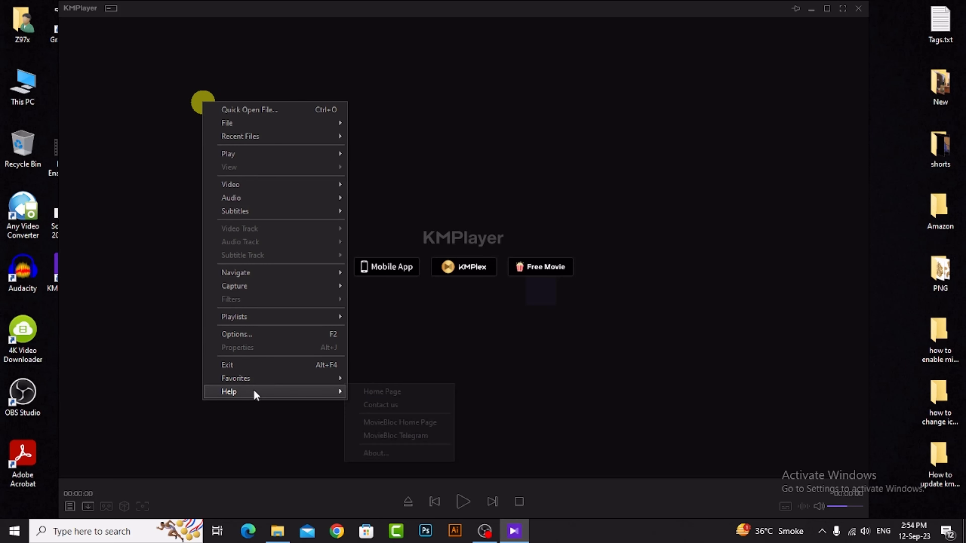
{"action": "left_click", "coordinate": [375, 454]}
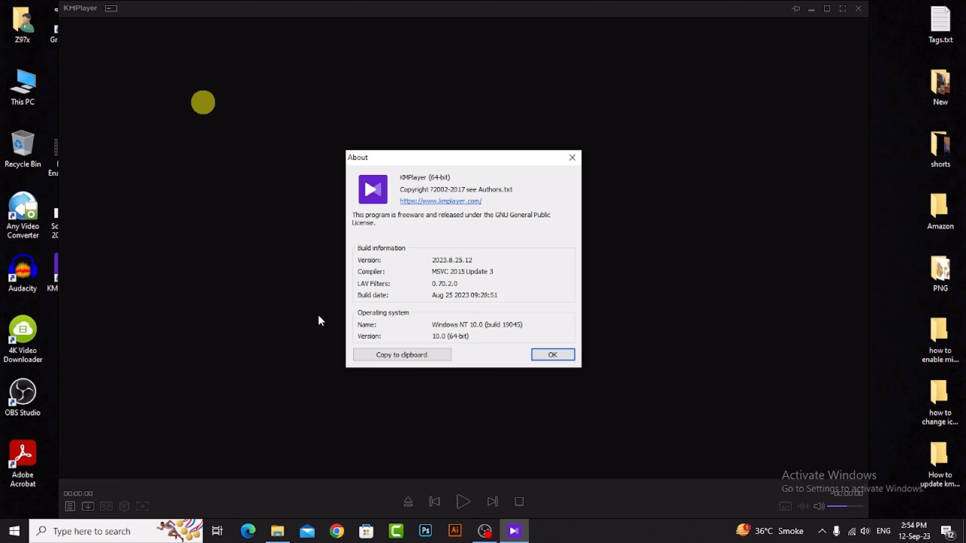
{"action": "mouse_move", "coordinate": [423, 206]}
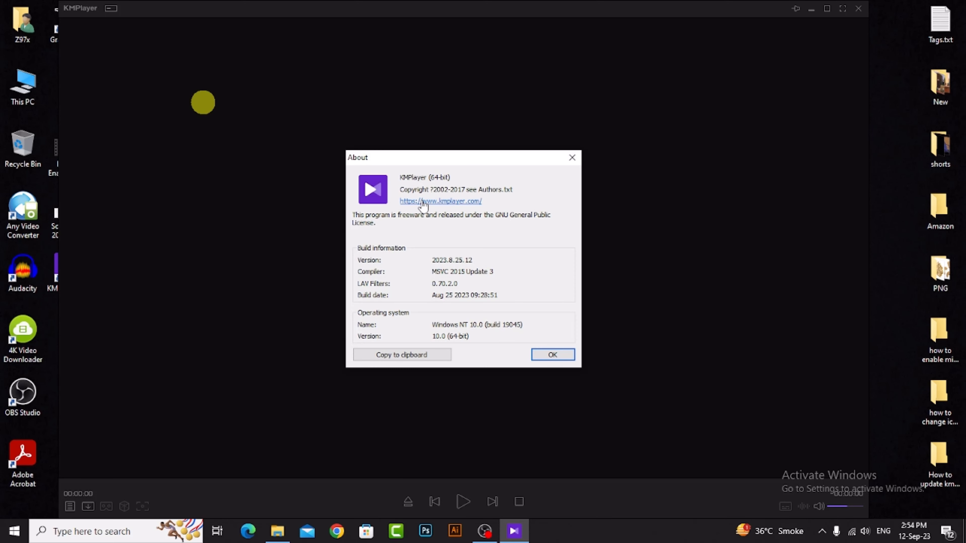
{"action": "mouse_move", "coordinate": [434, 206]}
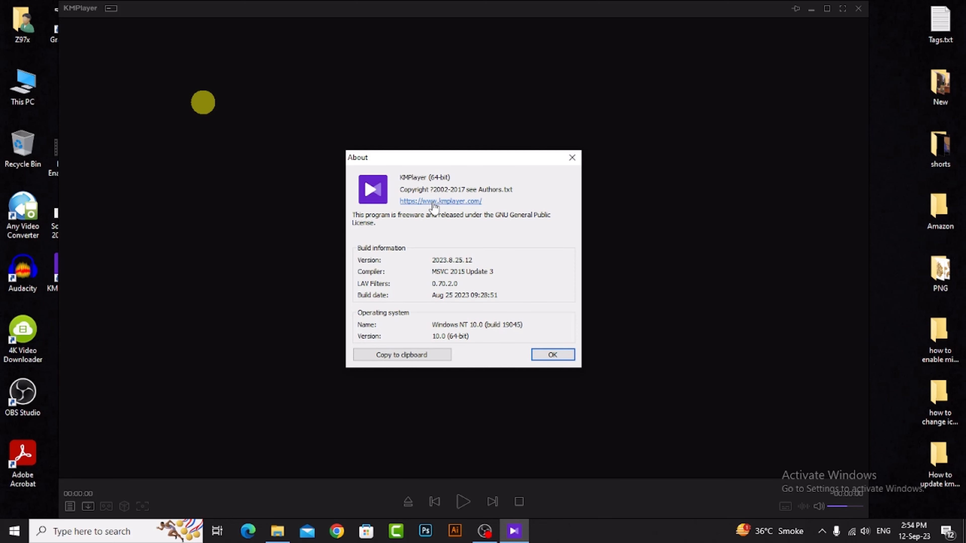
{"action": "mouse_move", "coordinate": [479, 209]}
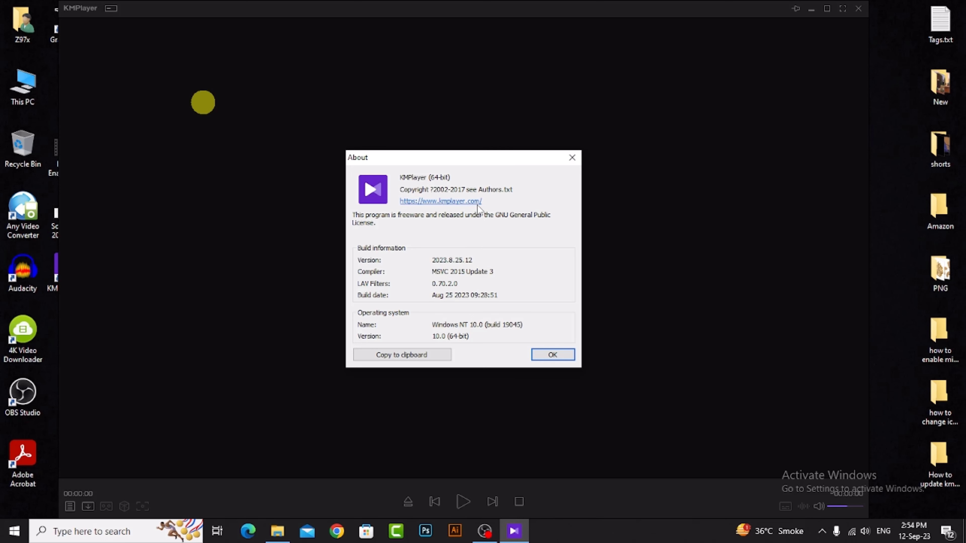
{"action": "left_click", "coordinate": [440, 201]}
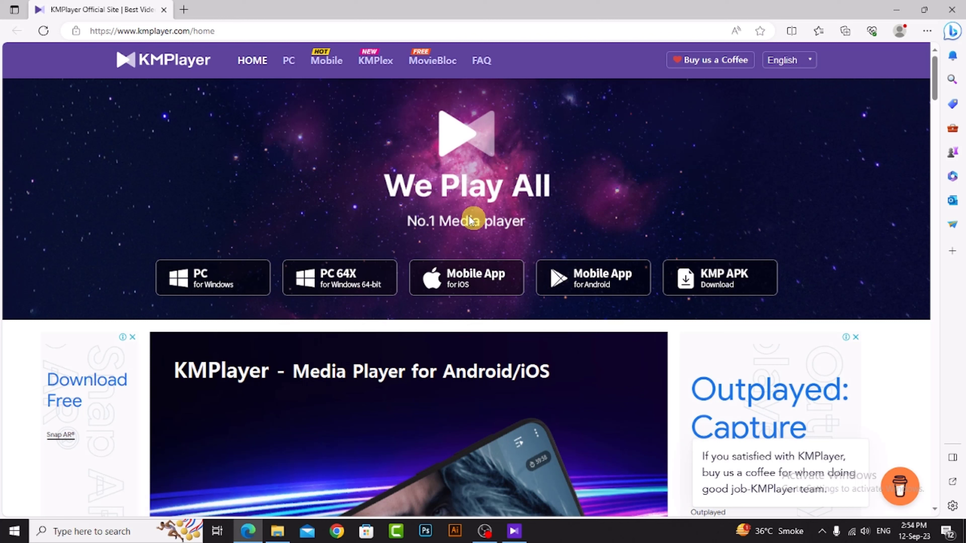
{"action": "mouse_move", "coordinate": [163, 282]}
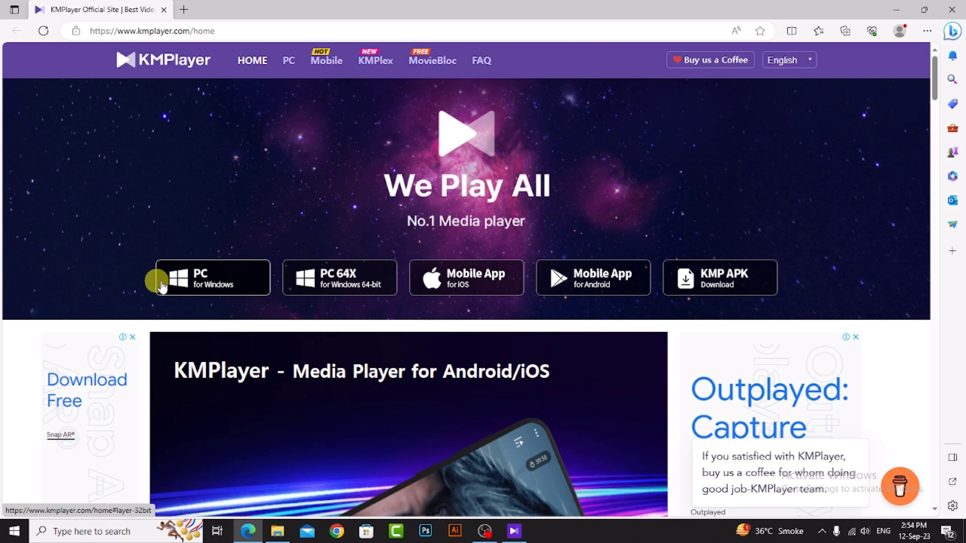
{"action": "mouse_move", "coordinate": [340, 278]}
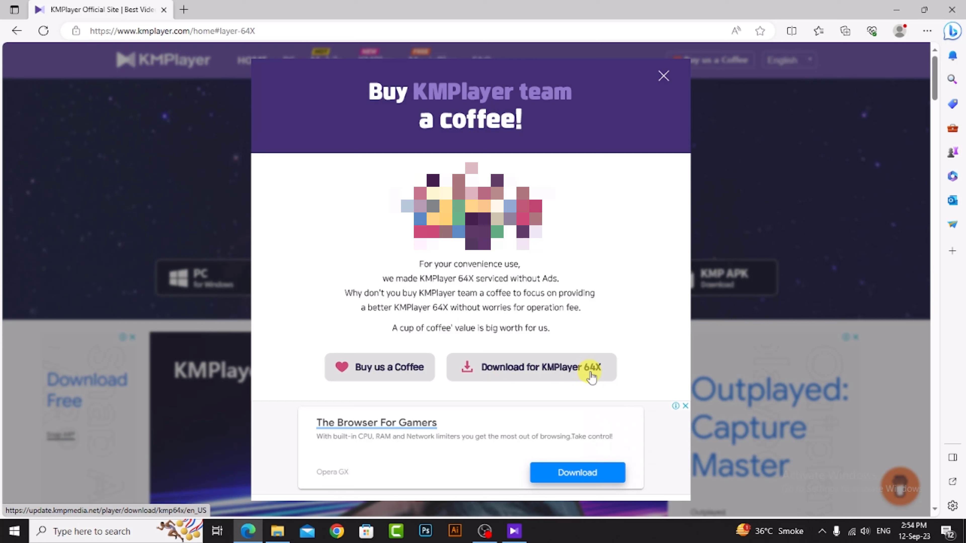
{"action": "mouse_move", "coordinate": [660, 92]}
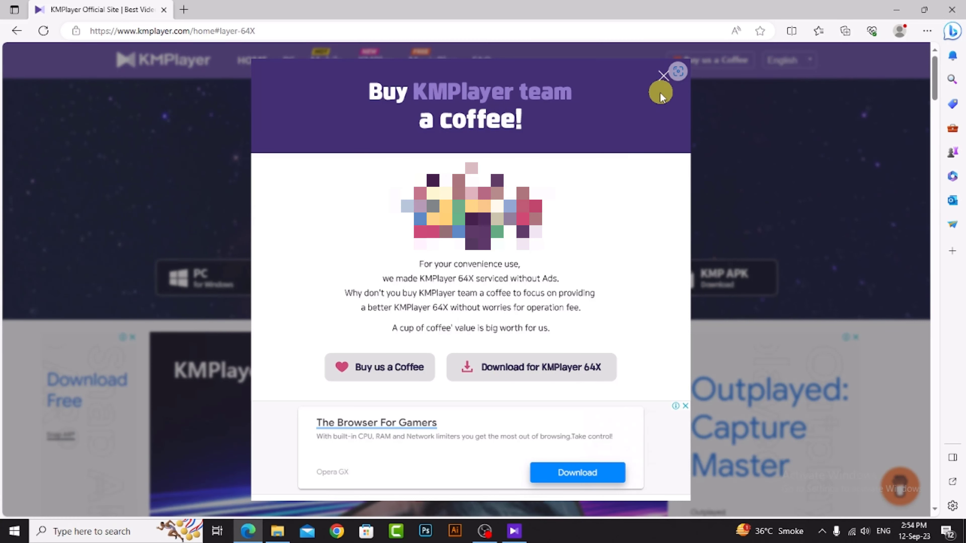
{"action": "mouse_move", "coordinate": [663, 76]}
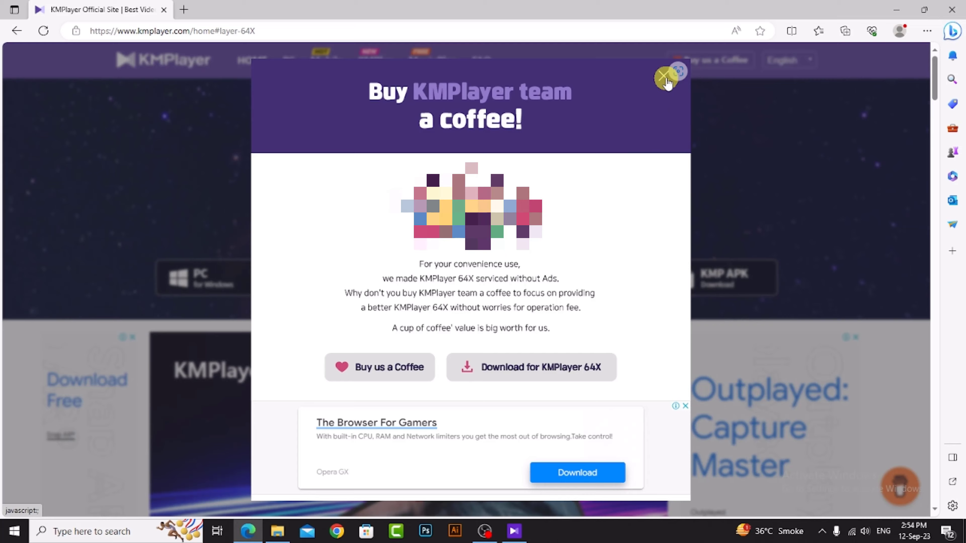
Dismiss the 'Buy KMPlayer team a coffee!' pop-up and close the Edge window.
{"action": "left_click", "coordinate": [664, 80]}
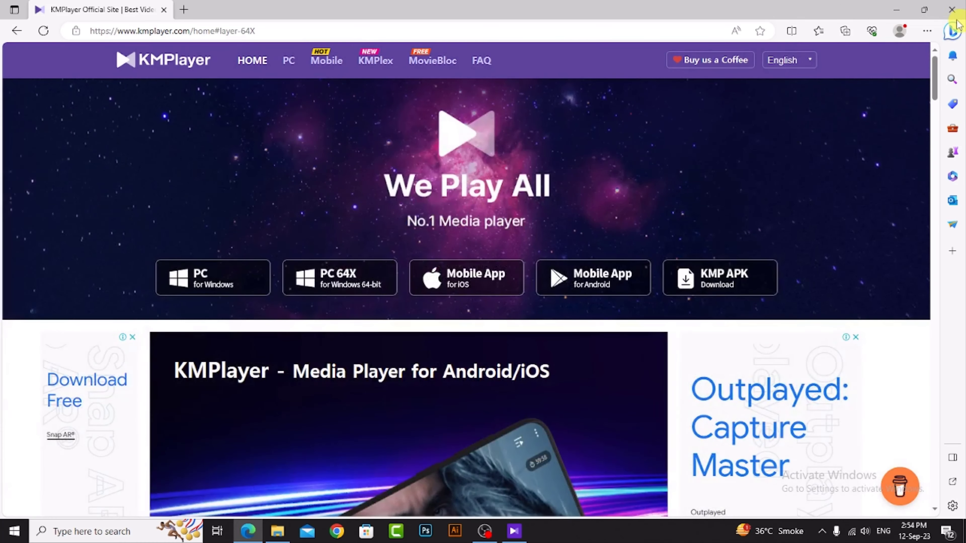
{"action": "left_click", "coordinate": [957, 10]}
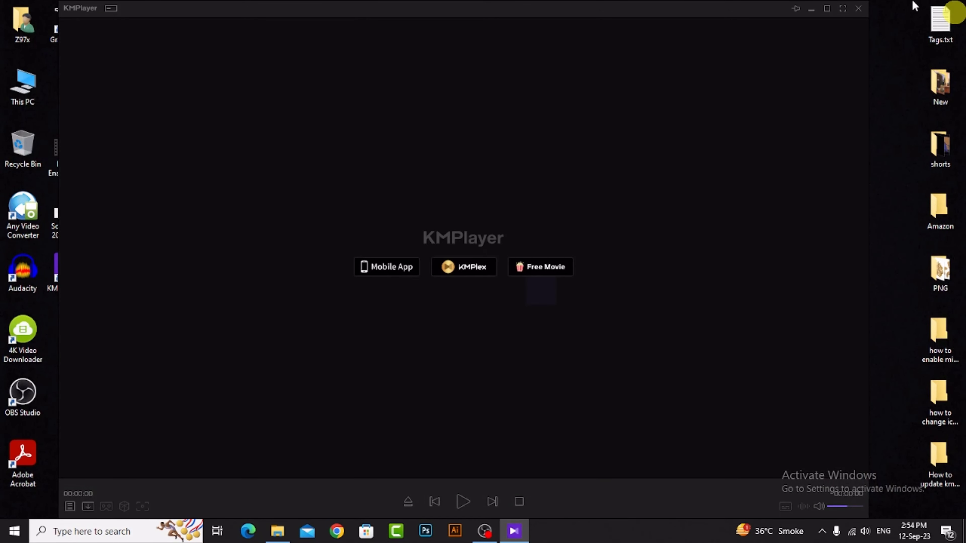